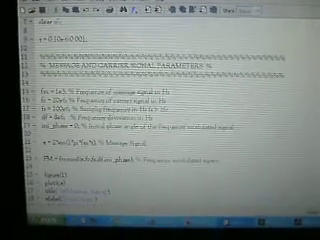
{"action": "scroll", "scroll_direction": "down", "scroll_amount": 3}
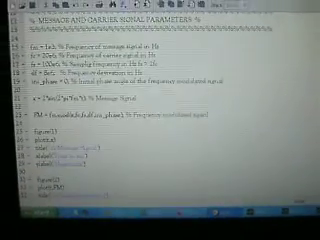